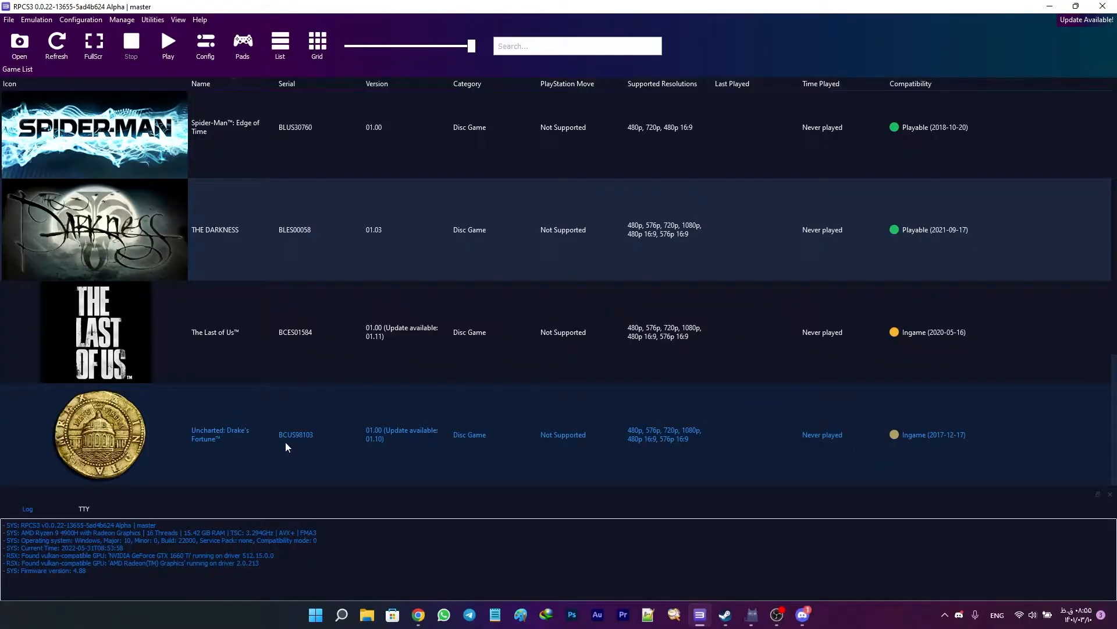
# Send '!psn check update BCUS98103' to the RPCS3 bot in the bot-spam channel.
pyautogui.rightClick(285, 447)
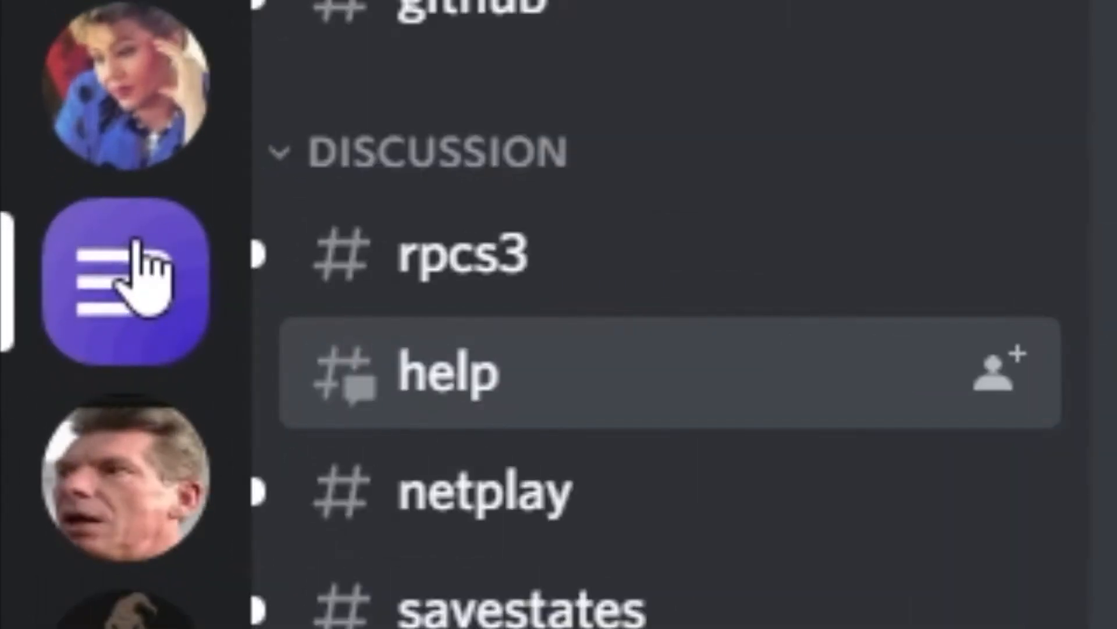
pyautogui.scroll(-3)
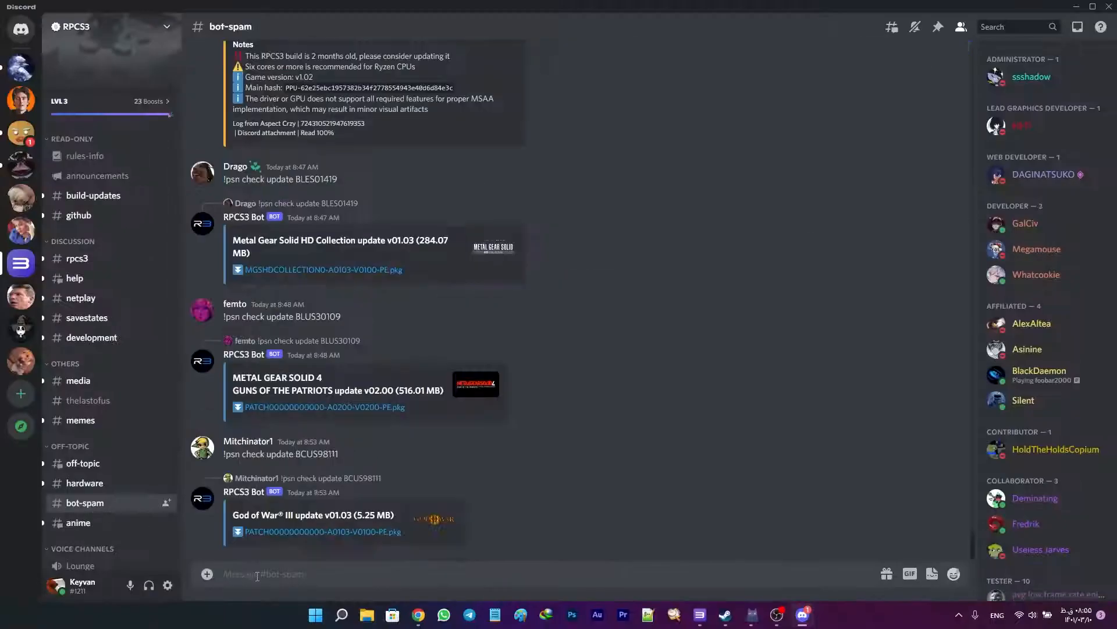
pyautogui.write('!psn')
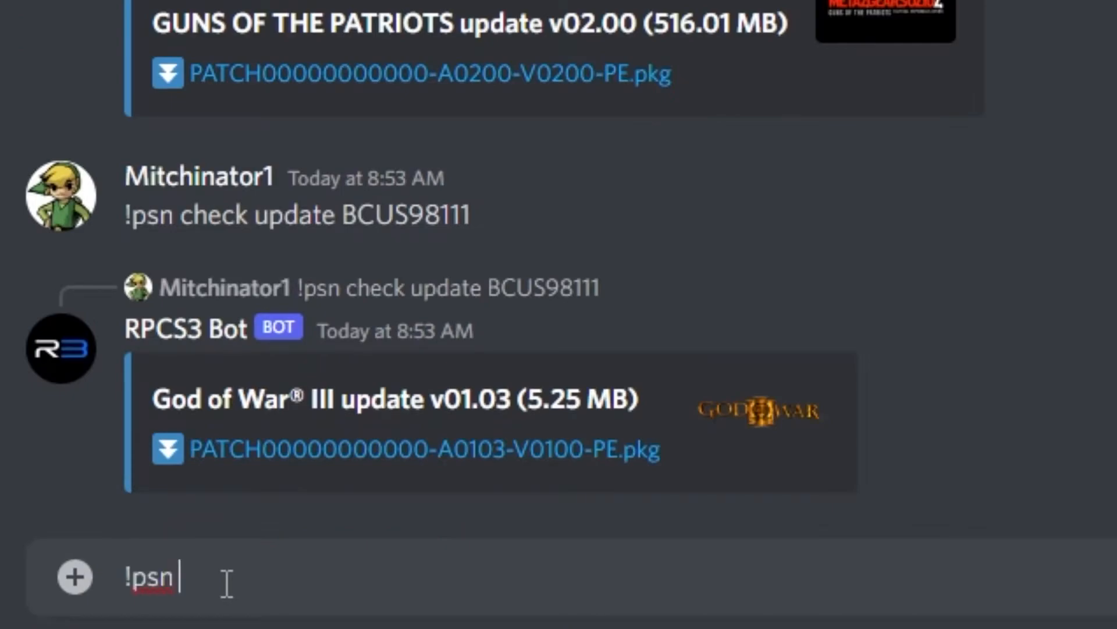
pyautogui.write('check upd')
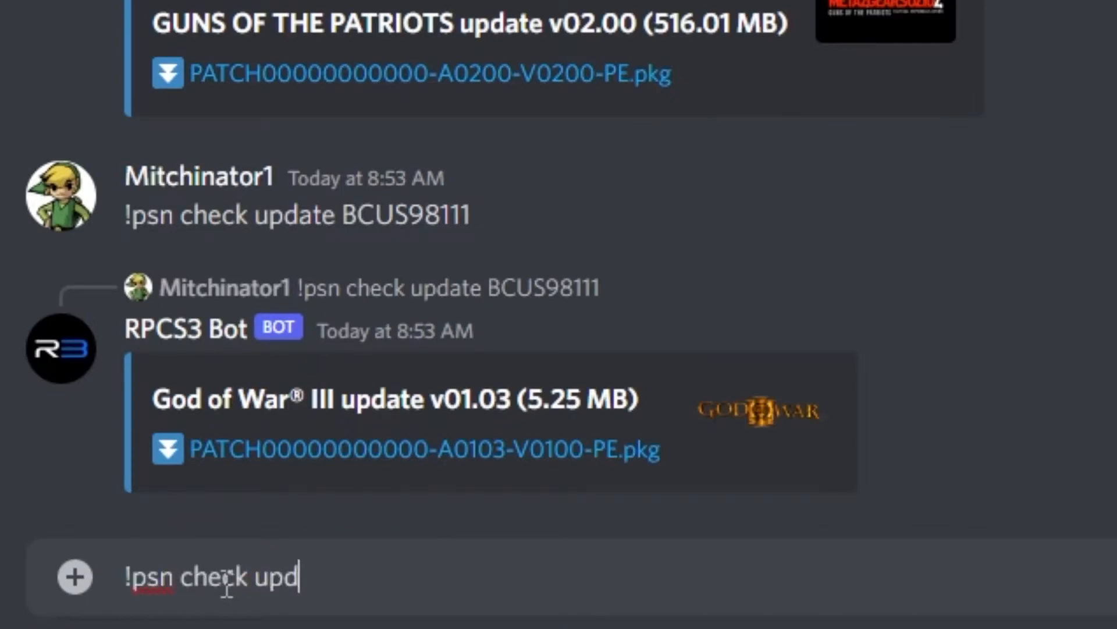
pyautogui.write('ate BCUS98103')
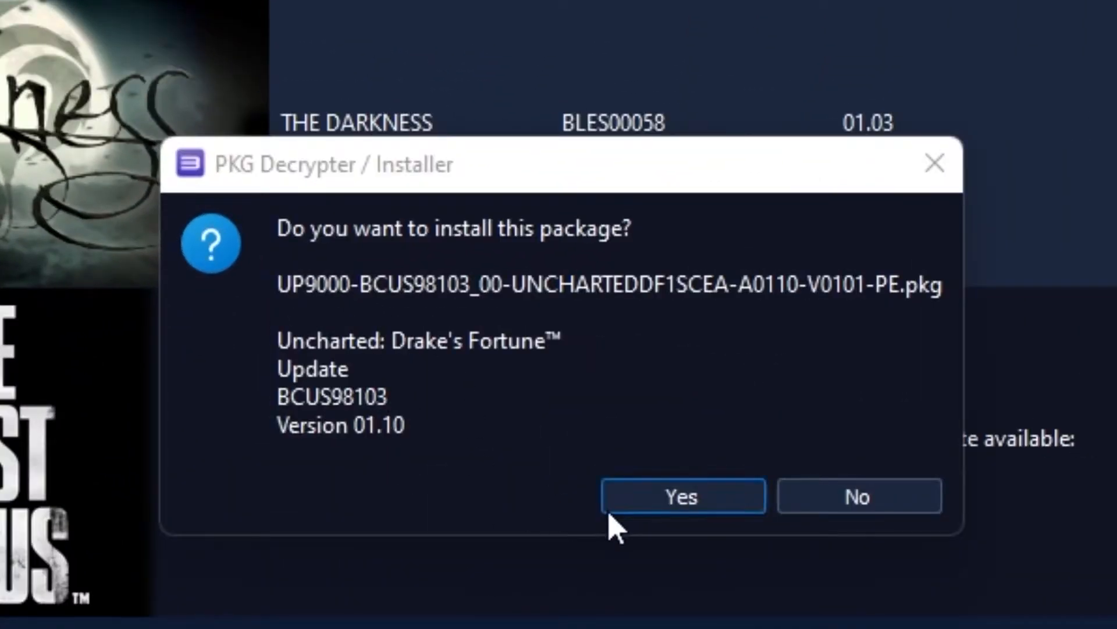
# Confirm the PKG Installer prompt for Uncharted's 01.10 update and dismiss the Success message.
pyautogui.click(681, 496)
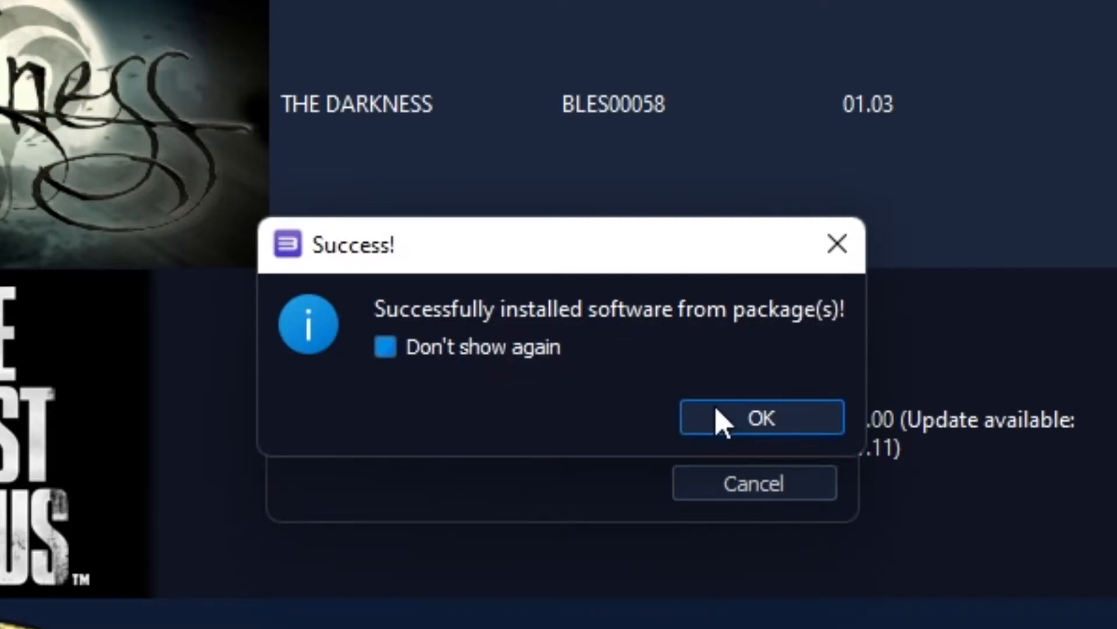
pyautogui.click(762, 417)
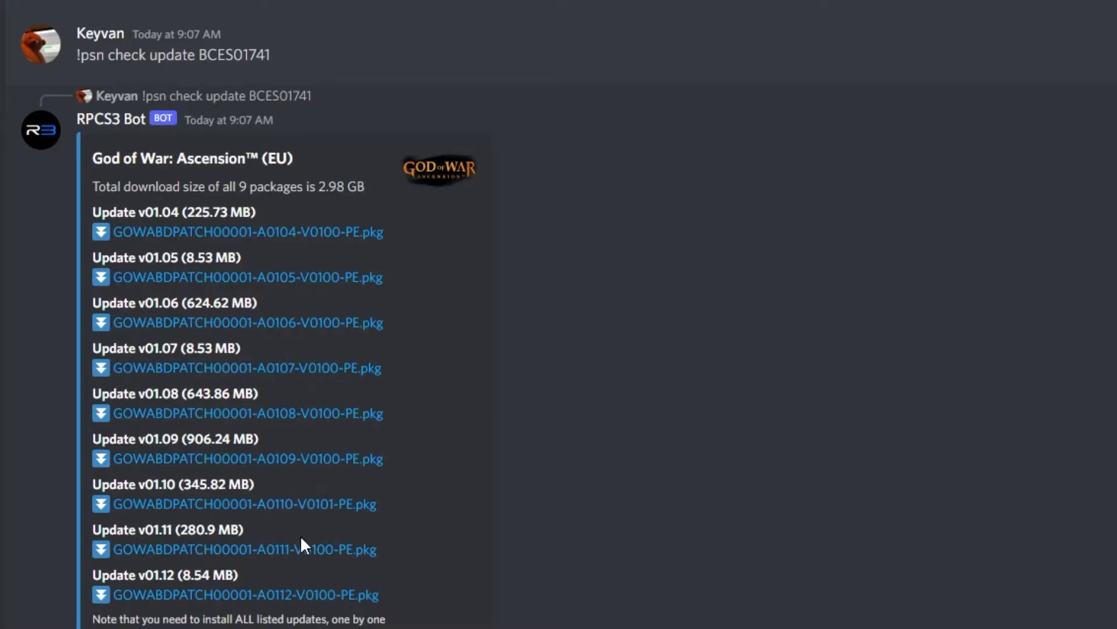
pyautogui.moveTo(333, 617)
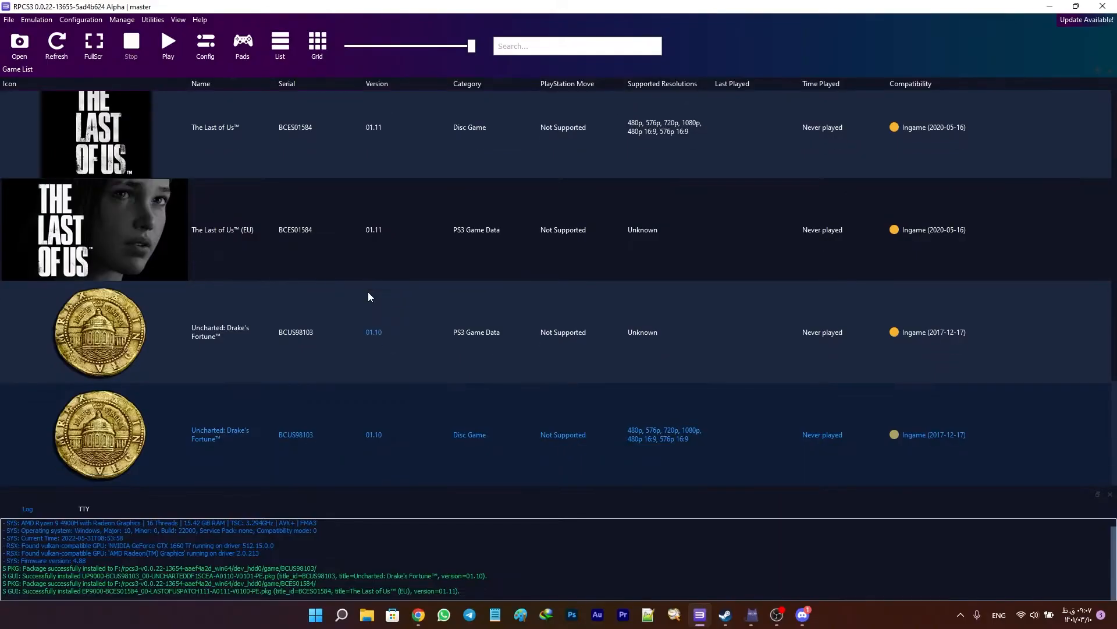
# Scroll the game list down to the new The Last of Us 01.11 entries.
pyautogui.scroll(-3)
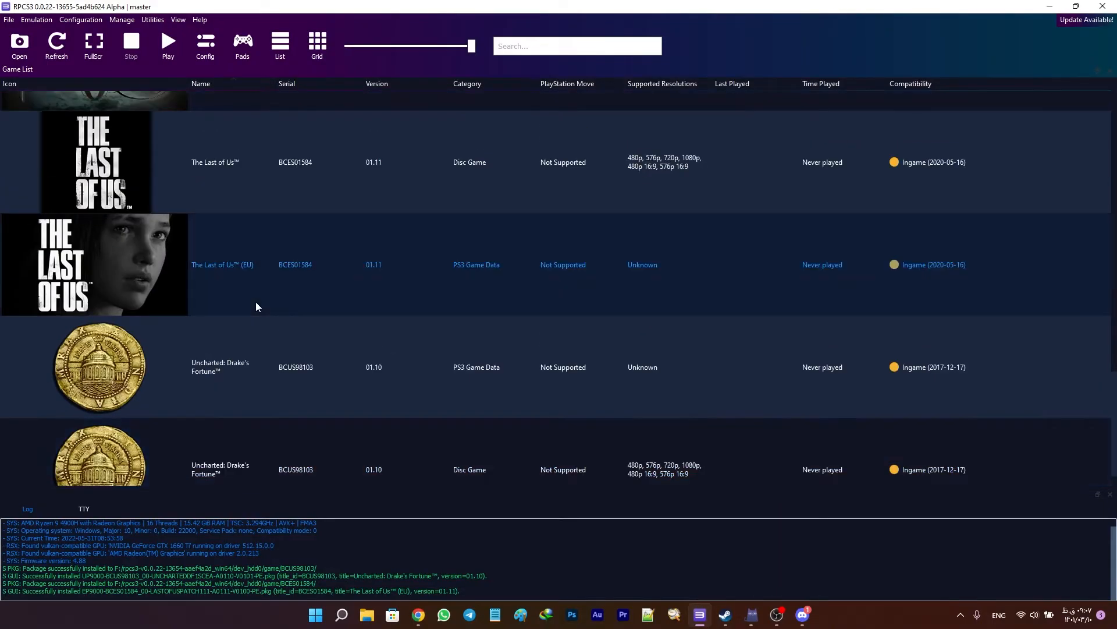
pyautogui.moveTo(433, 266)
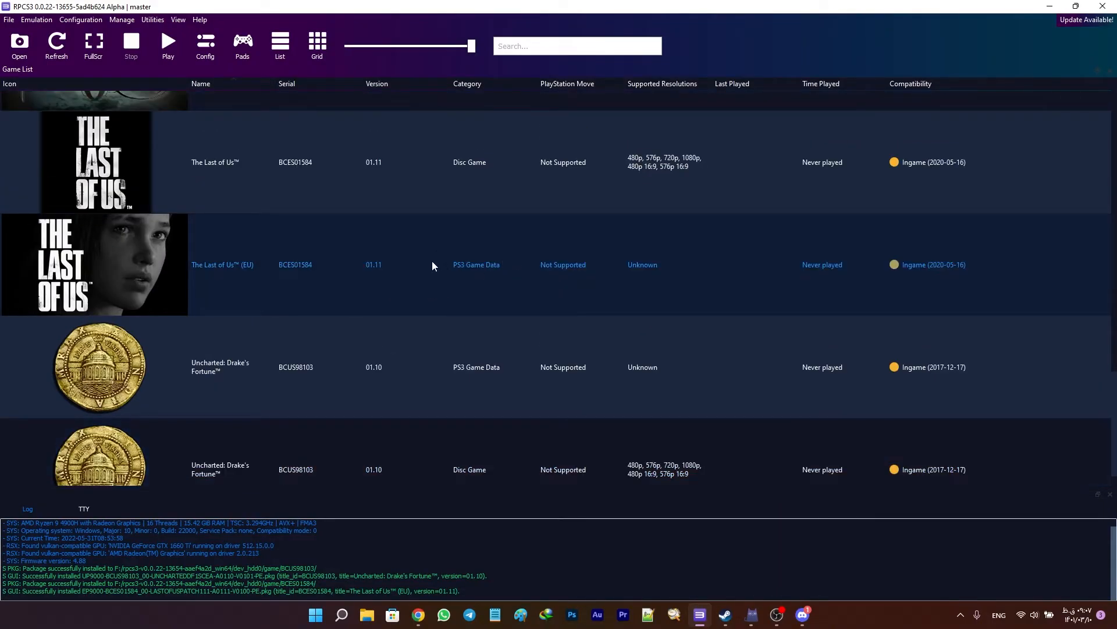
pyautogui.moveTo(422, 291)
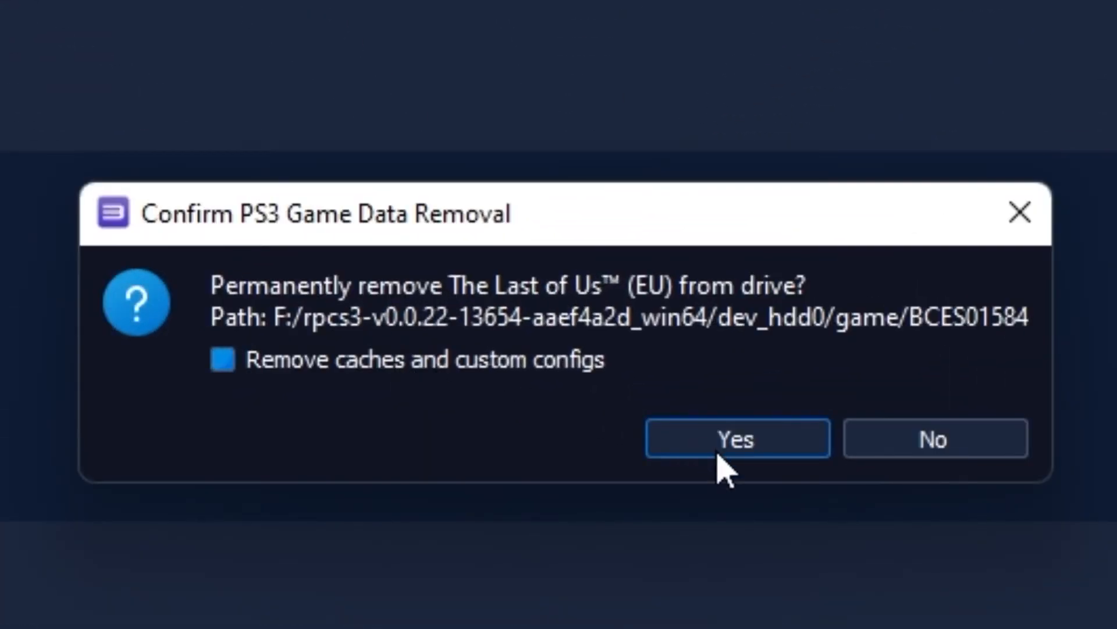
# Confirm permanently removing The Last of Us (EU) PS3 Game Data entry.
pyautogui.click(735, 438)
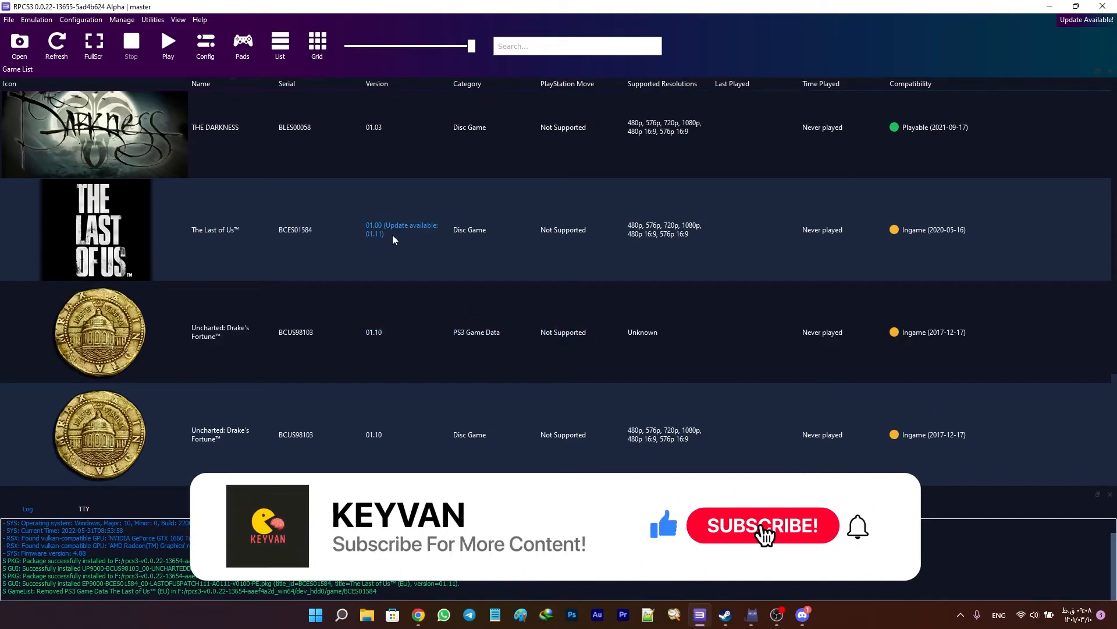
pyautogui.click(761, 526)
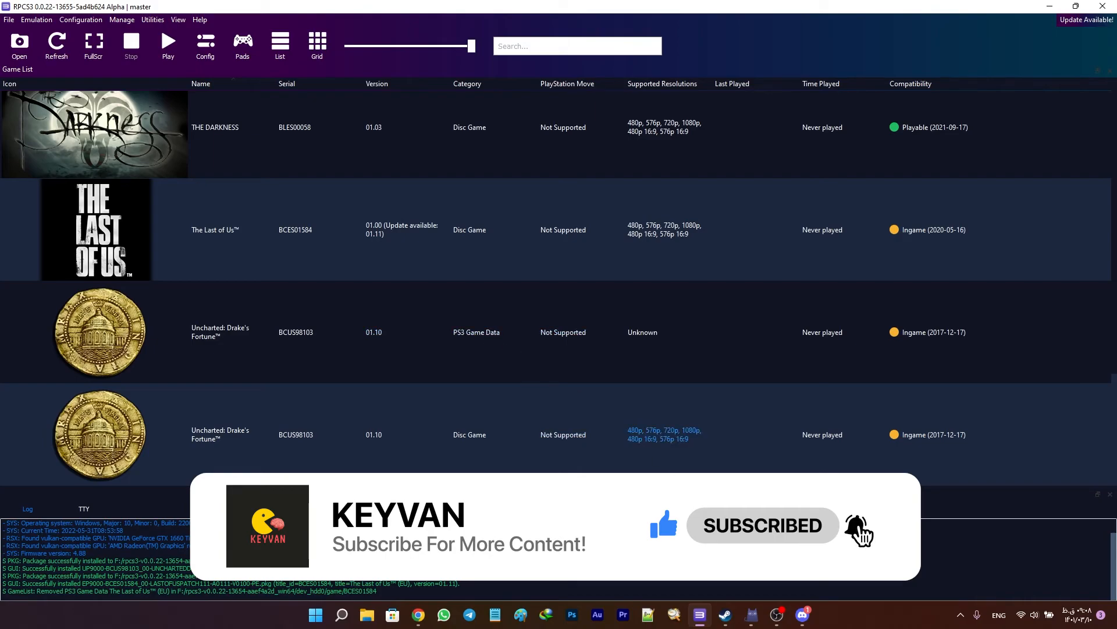